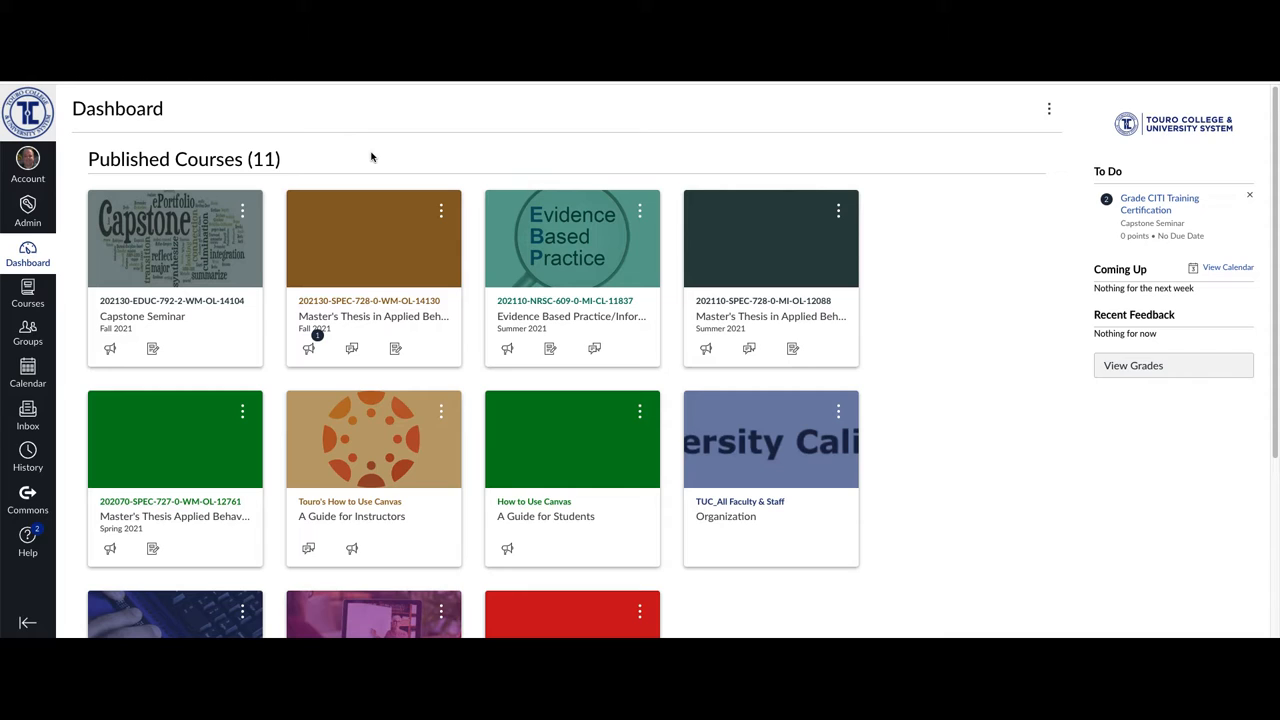
pyautogui.moveTo(322, 130)
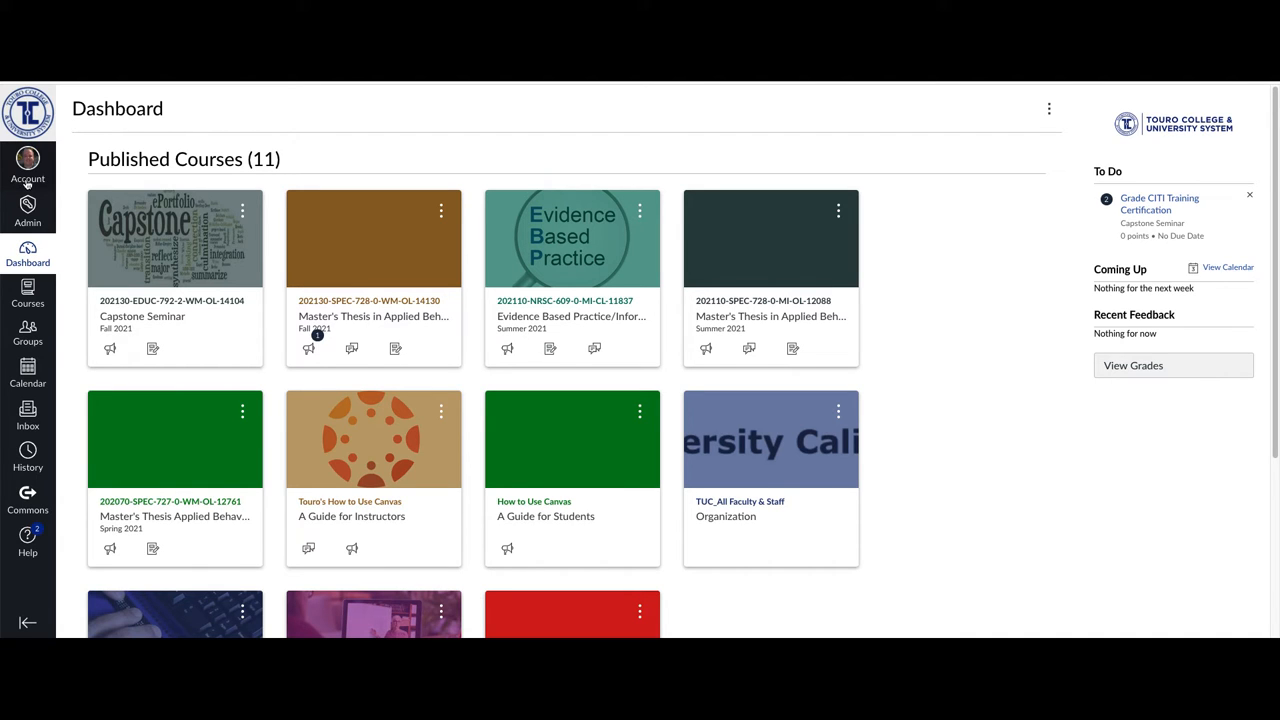
# - Open the Account tray from the global navigation on the Dashboard
pyautogui.click(27, 160)
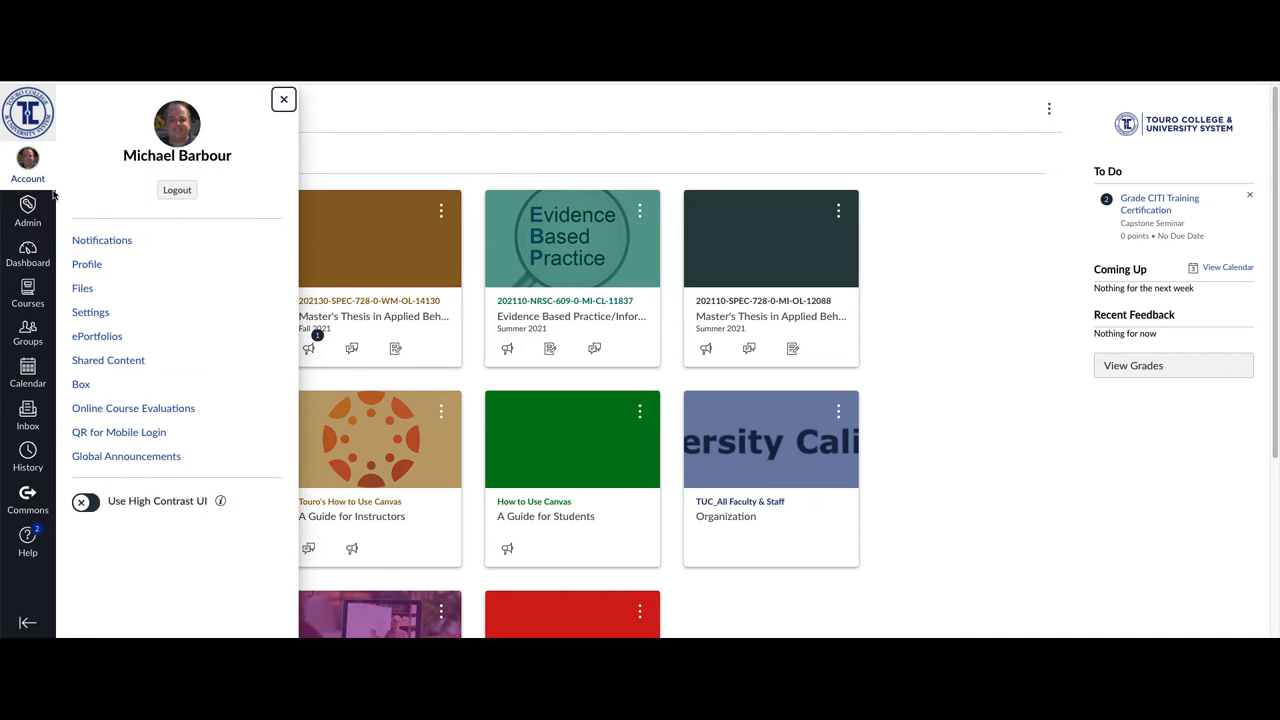
pyautogui.moveTo(90, 312)
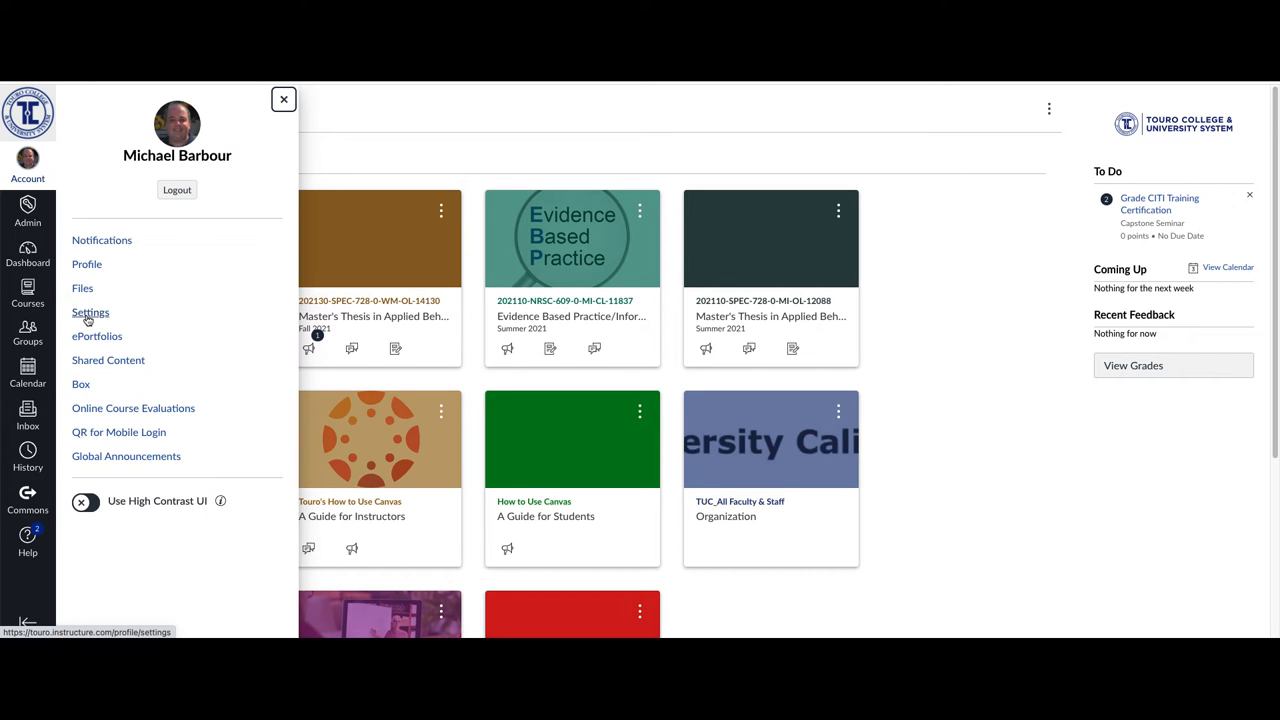
# - Go to the personal account Settings page from the Account tray
pyautogui.click(90, 312)
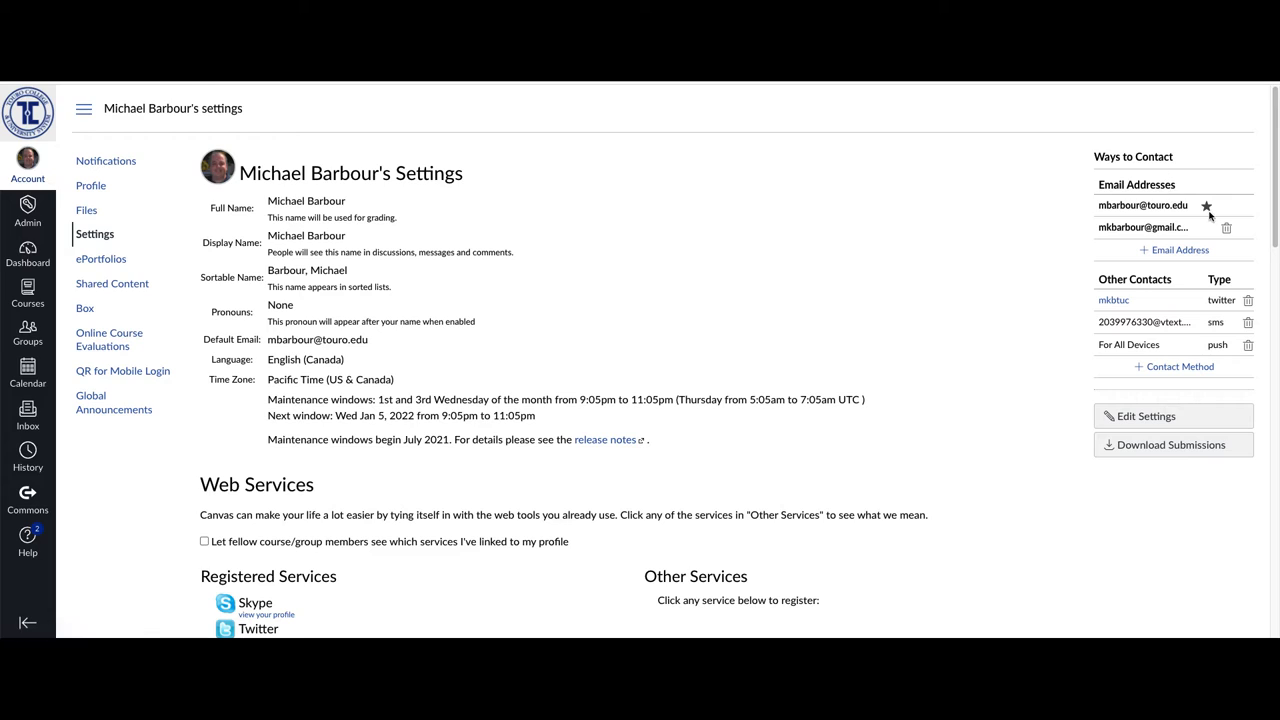
pyautogui.moveTo(1160, 218)
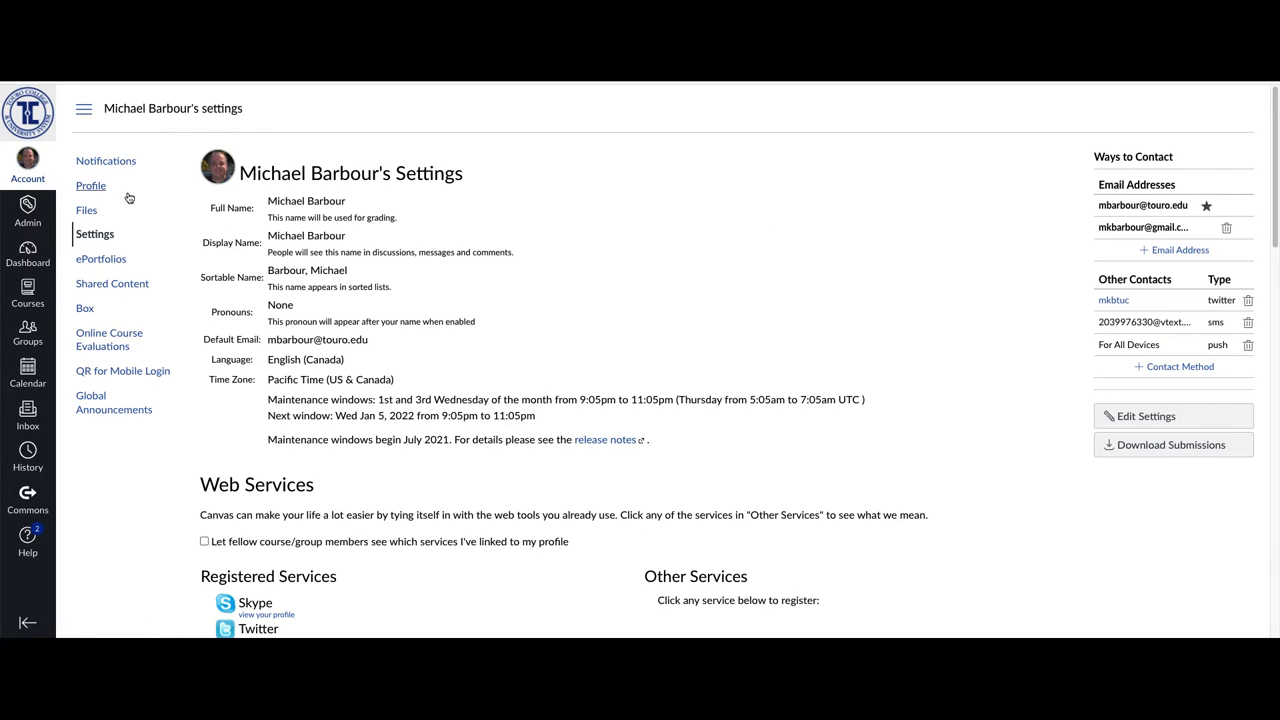
pyautogui.moveTo(106, 160)
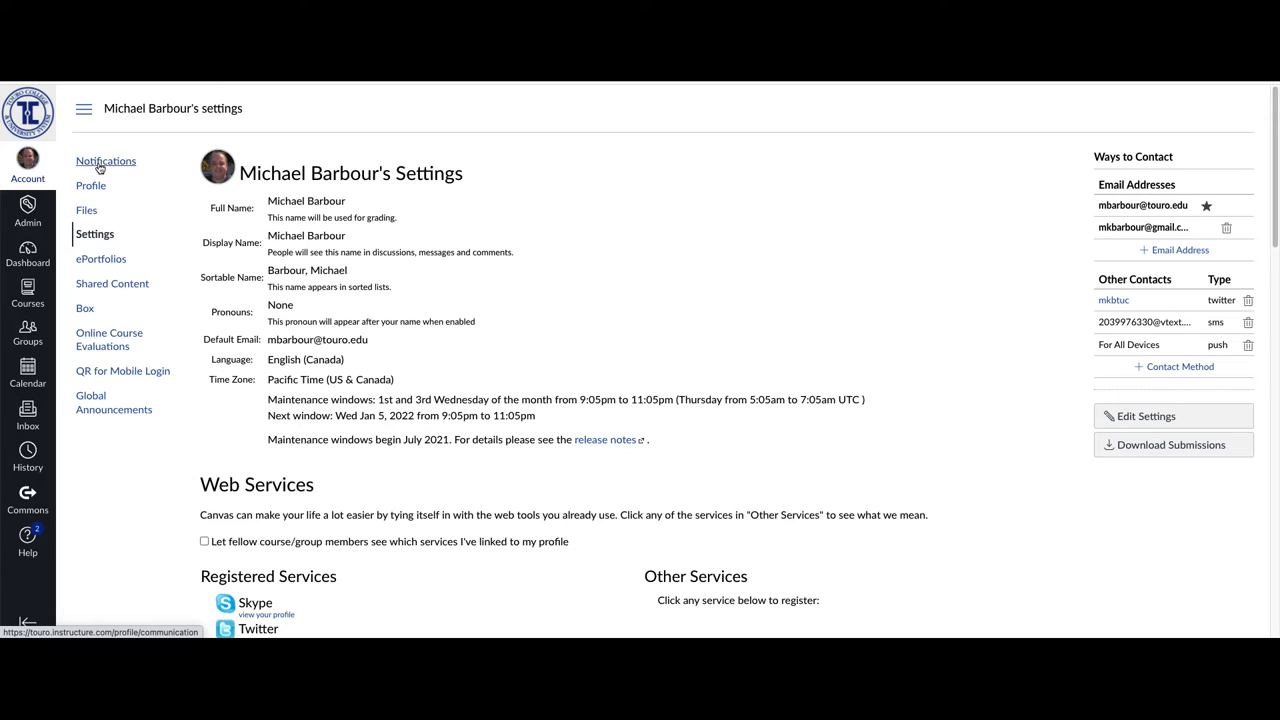
# - Open Notifications, dismiss the account-level notice, and scroll down the notification table
pyautogui.click(105, 161)
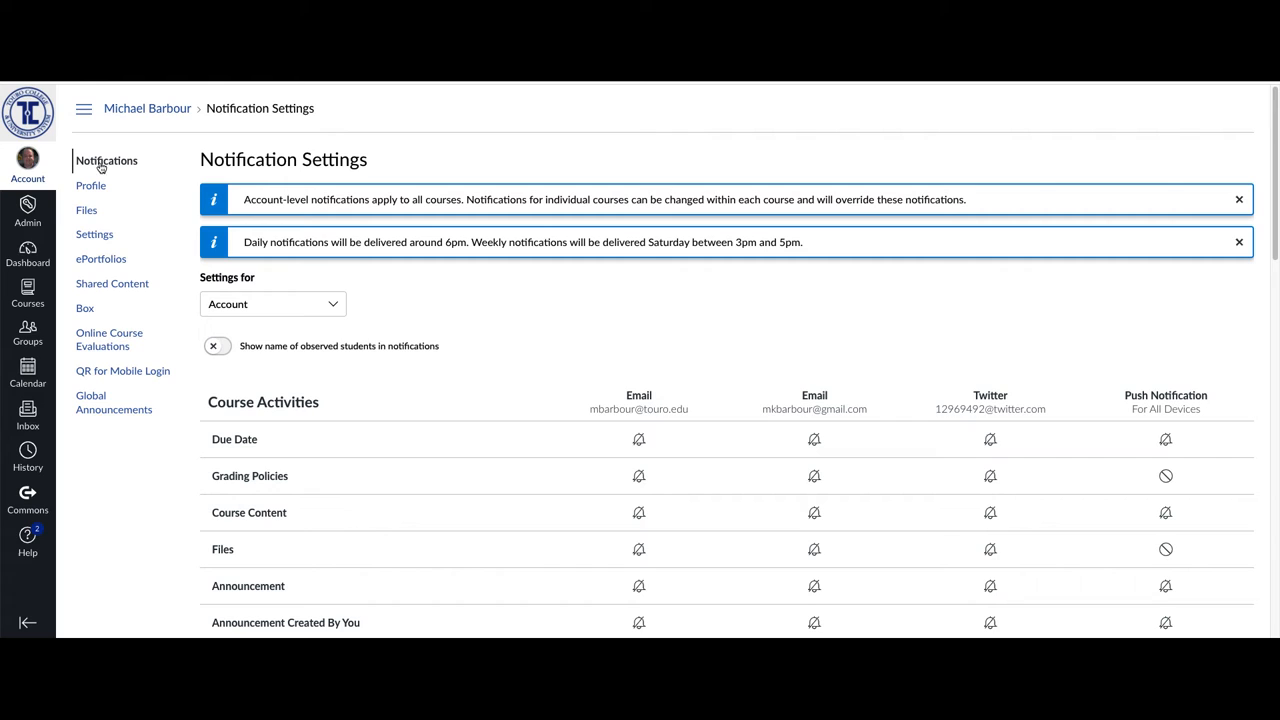
pyautogui.moveTo(1239, 199)
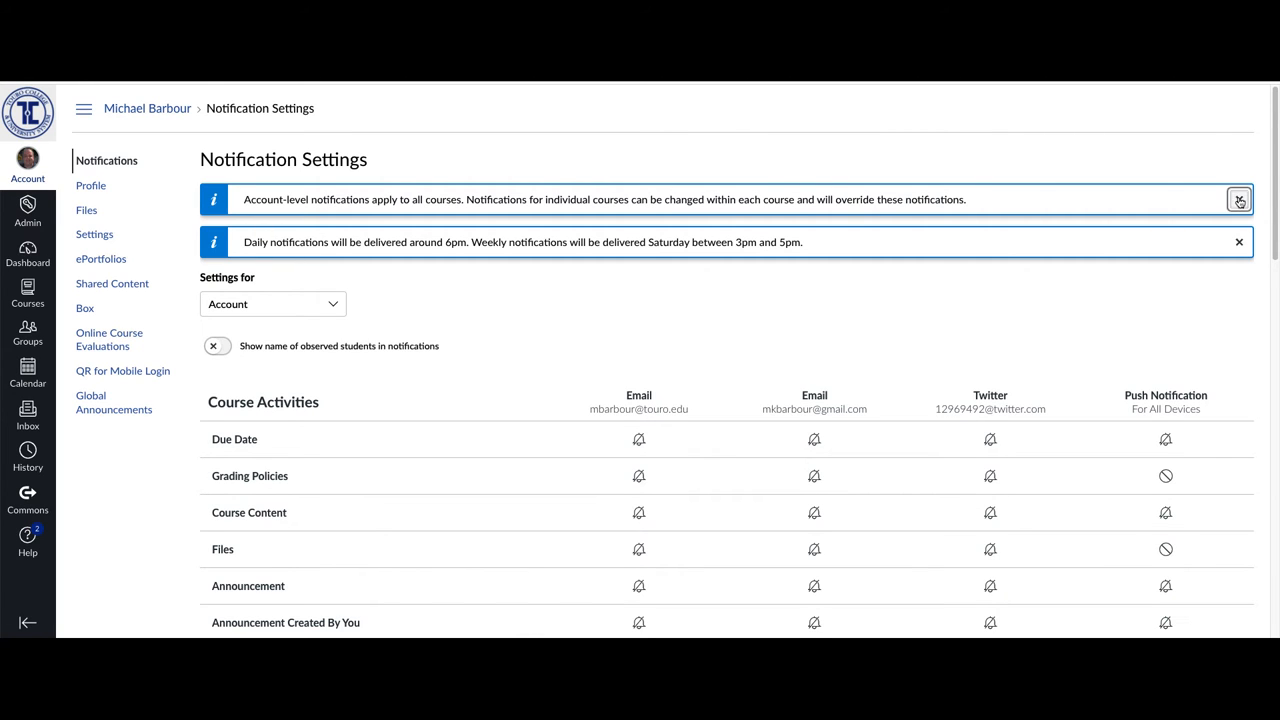
pyautogui.click(1239, 199)
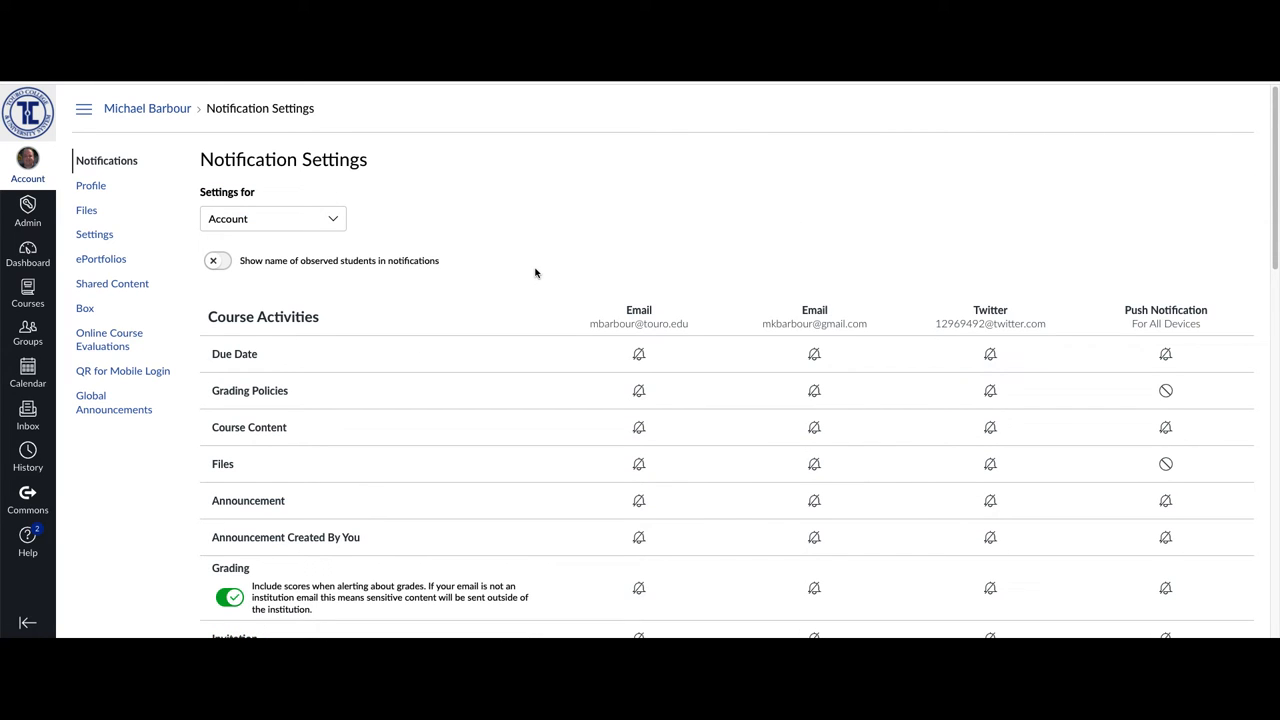
pyautogui.moveTo(638, 354)
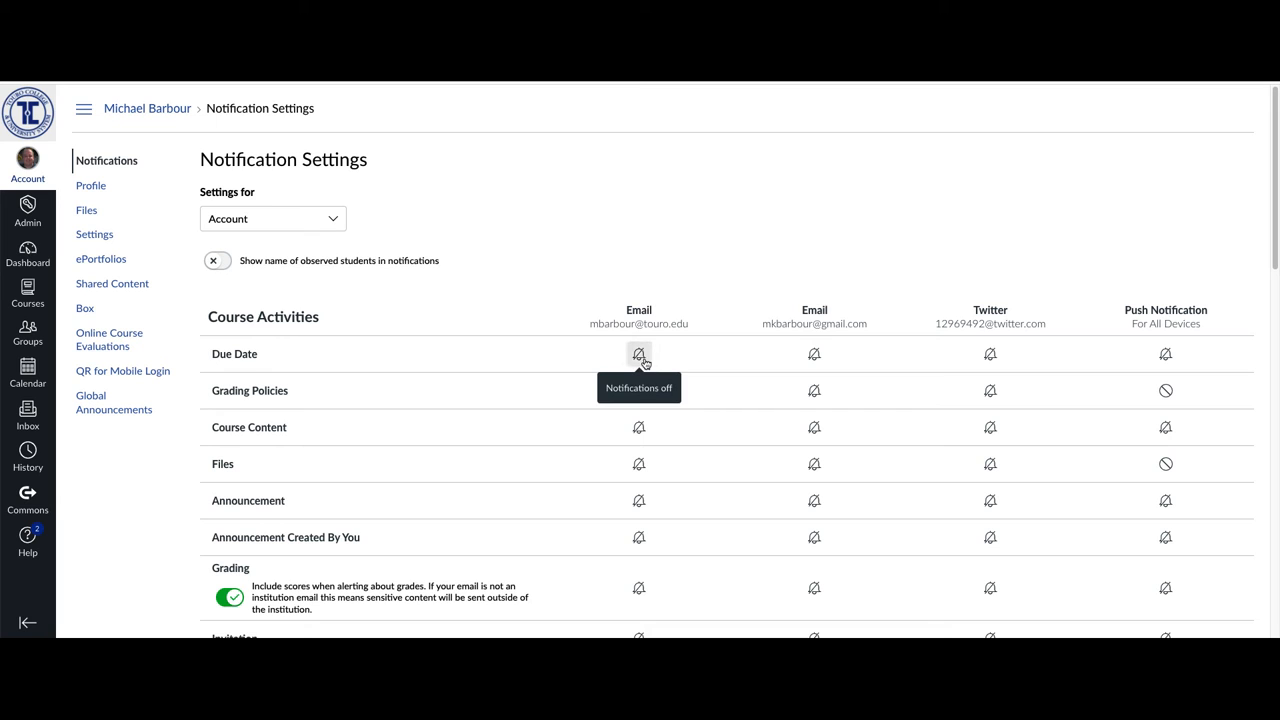
pyautogui.scroll(-3)
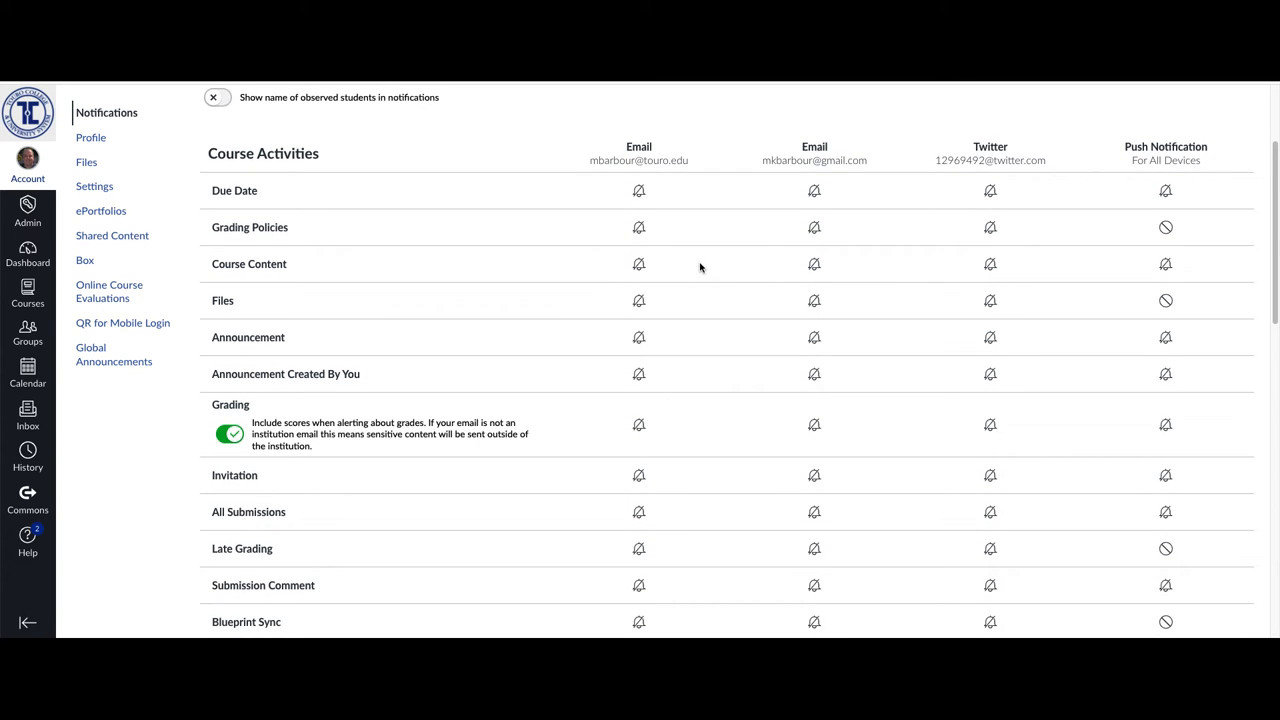
pyautogui.moveTo(630, 163)
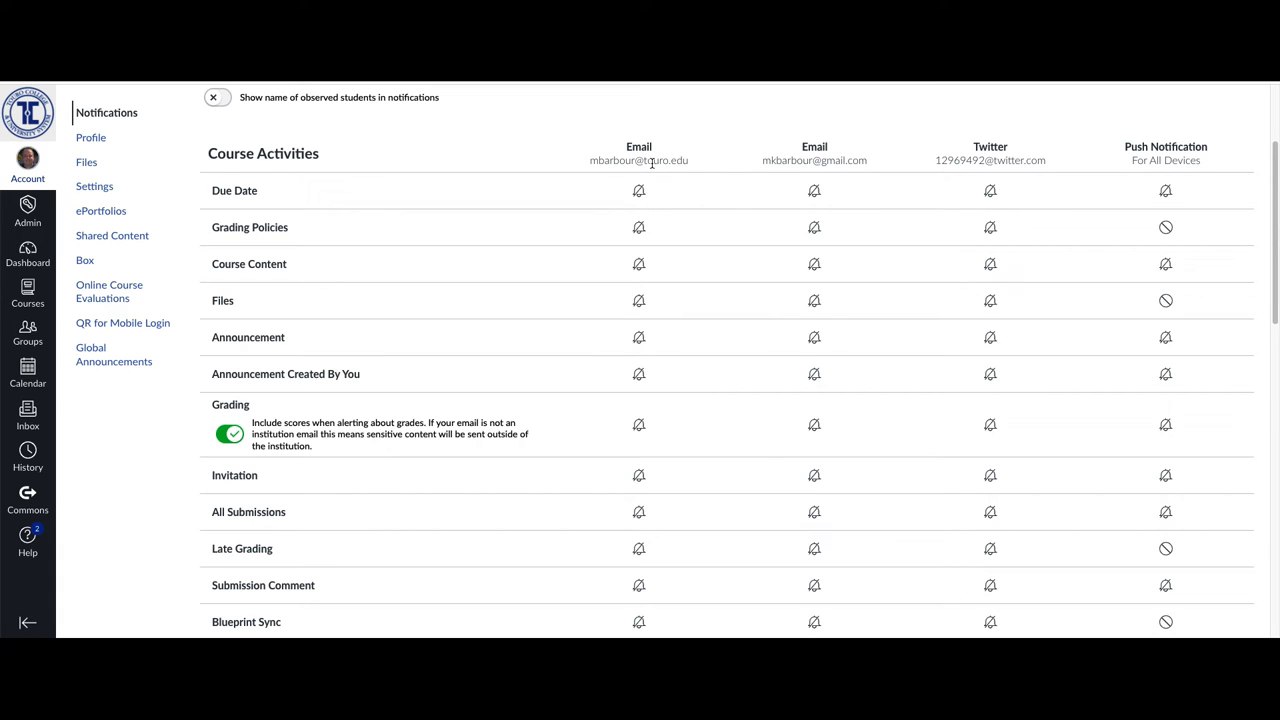
pyautogui.scroll(-3)
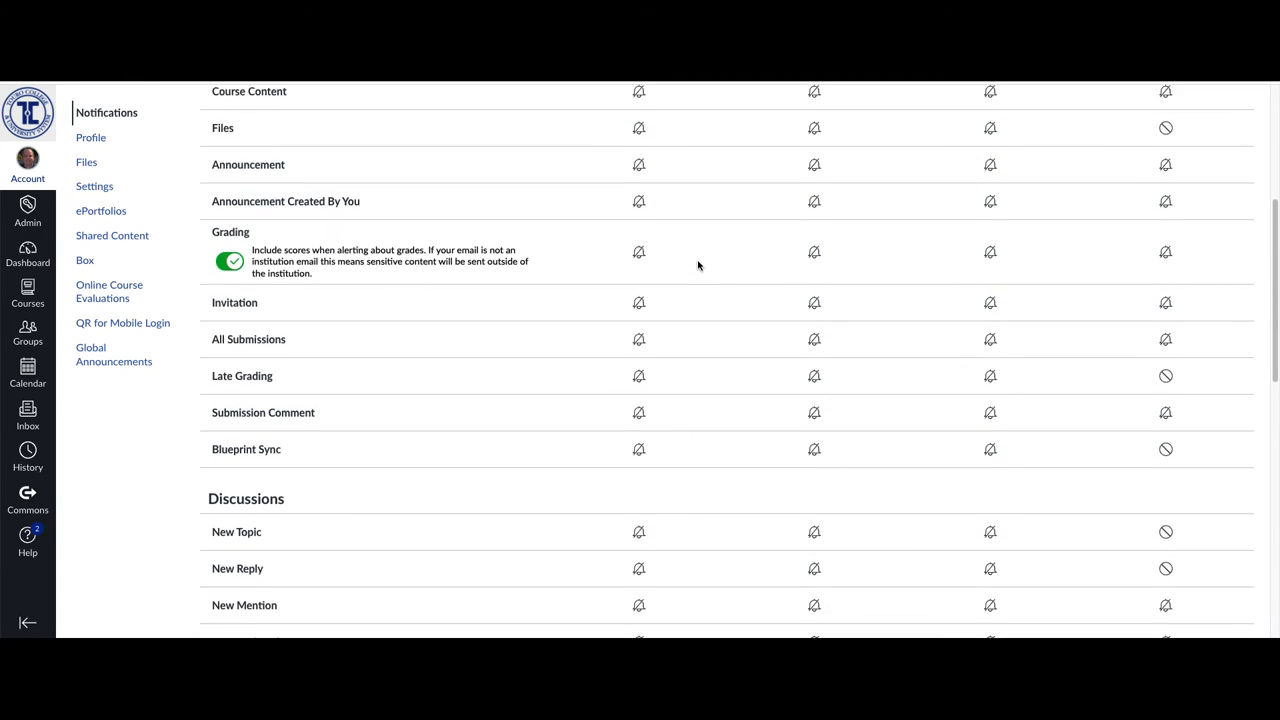
pyautogui.scroll(-3)
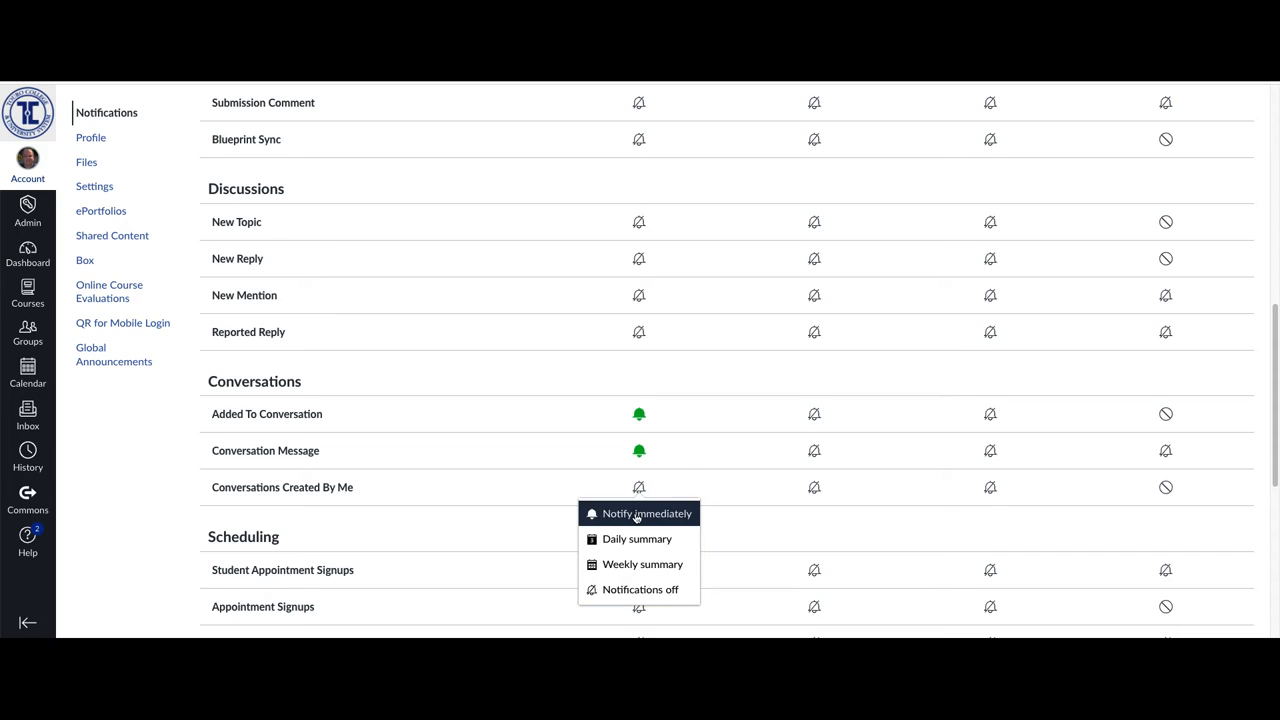
# - Set Touro email to notify immediately for Conversations Created By Me
pyautogui.click(647, 513)
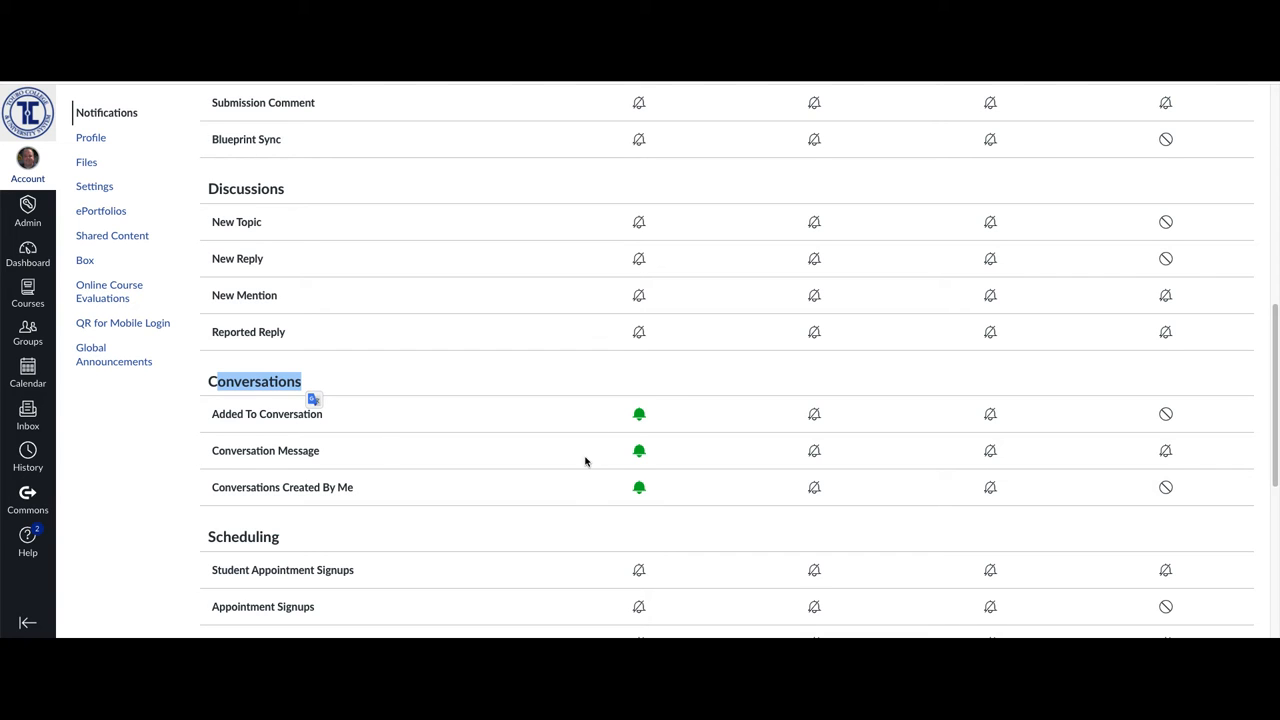
pyautogui.scroll(-3)
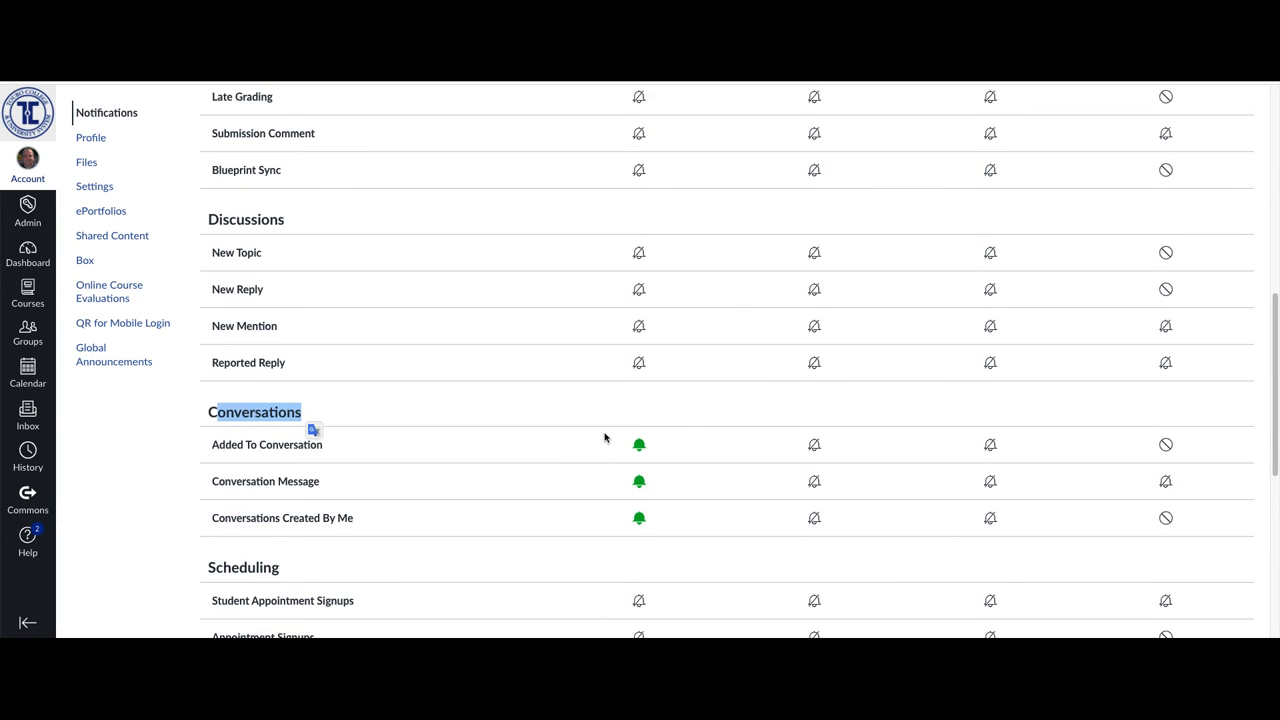
pyautogui.moveTo(639, 252)
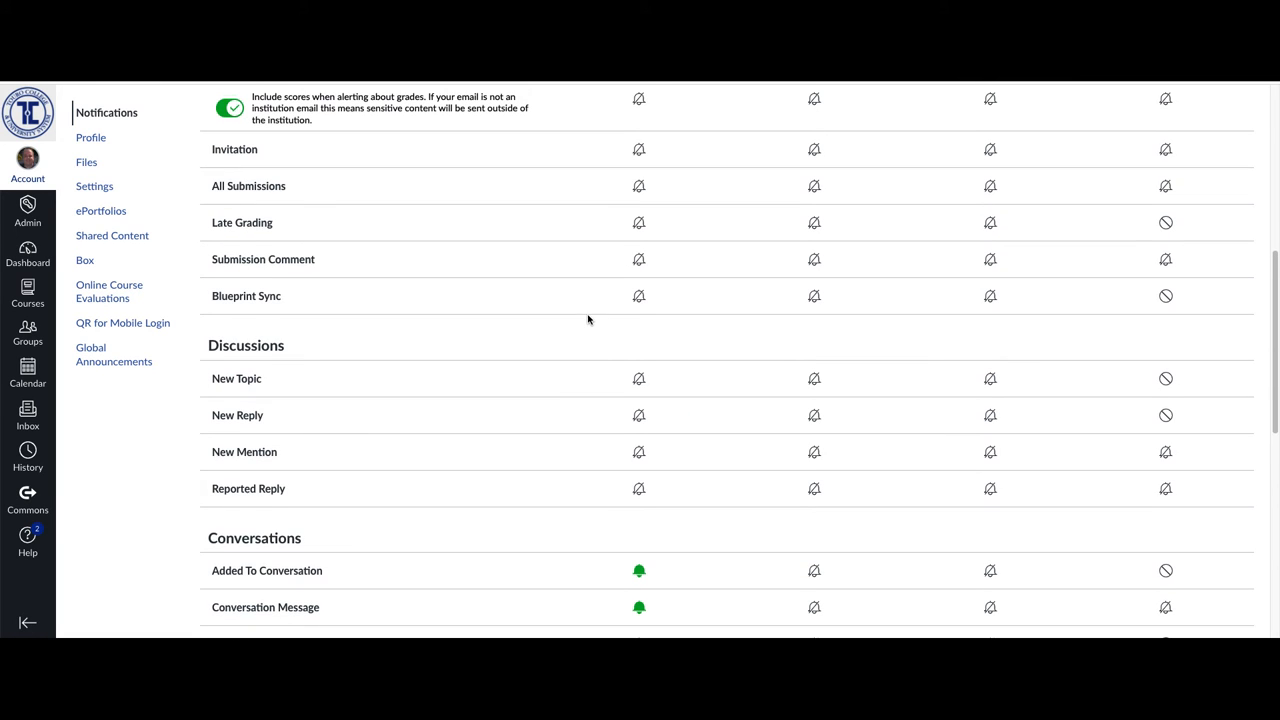
pyautogui.moveTo(639, 186)
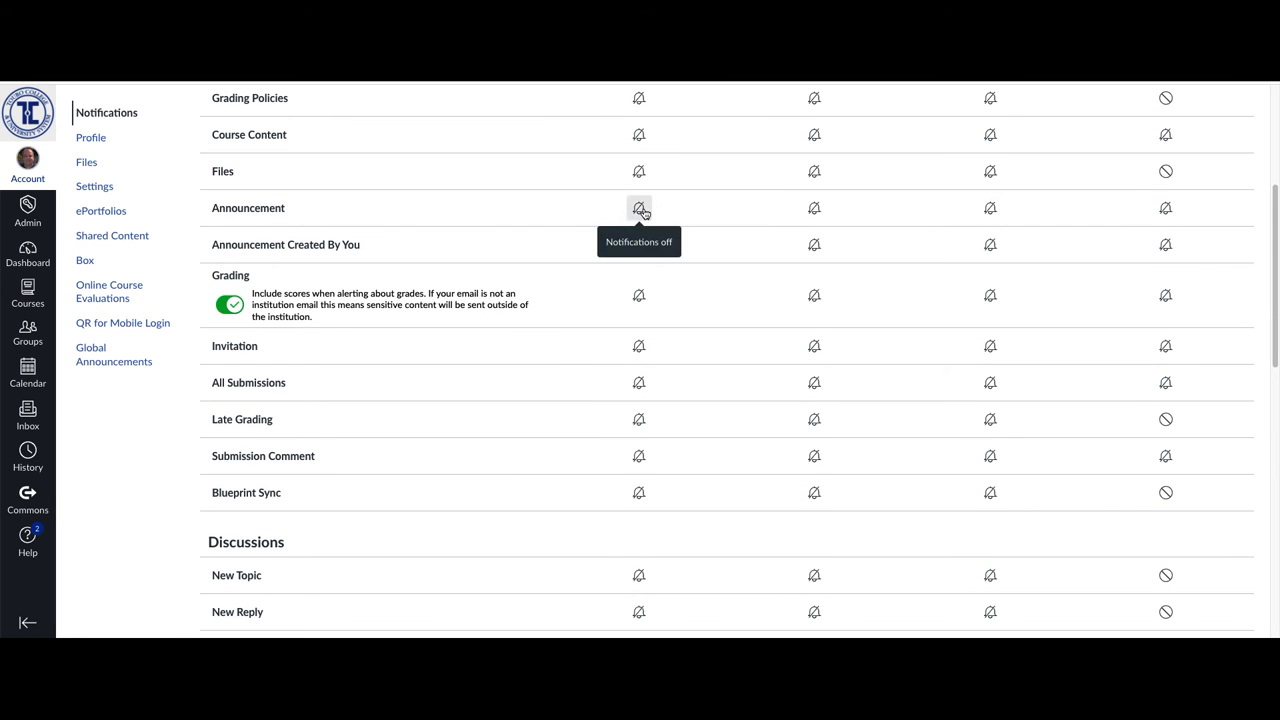
pyautogui.moveTo(639, 244)
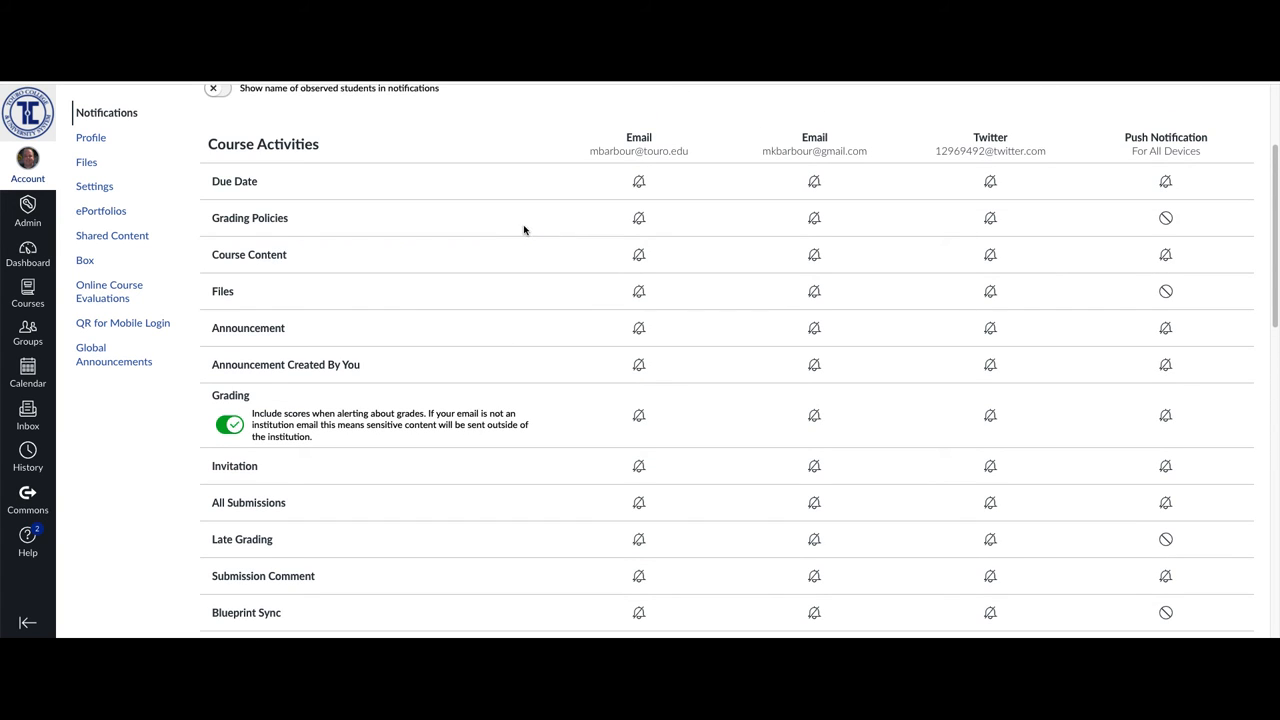
pyautogui.moveTo(626, 146)
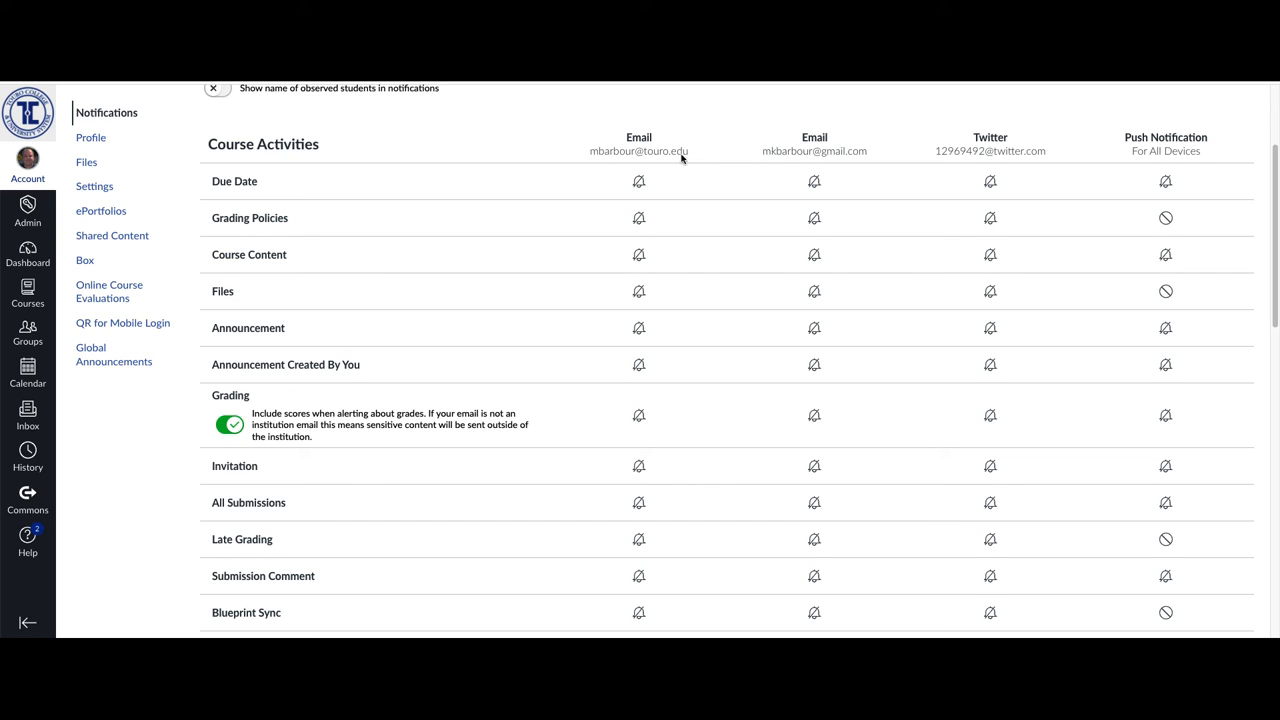
pyautogui.moveTo(654, 217)
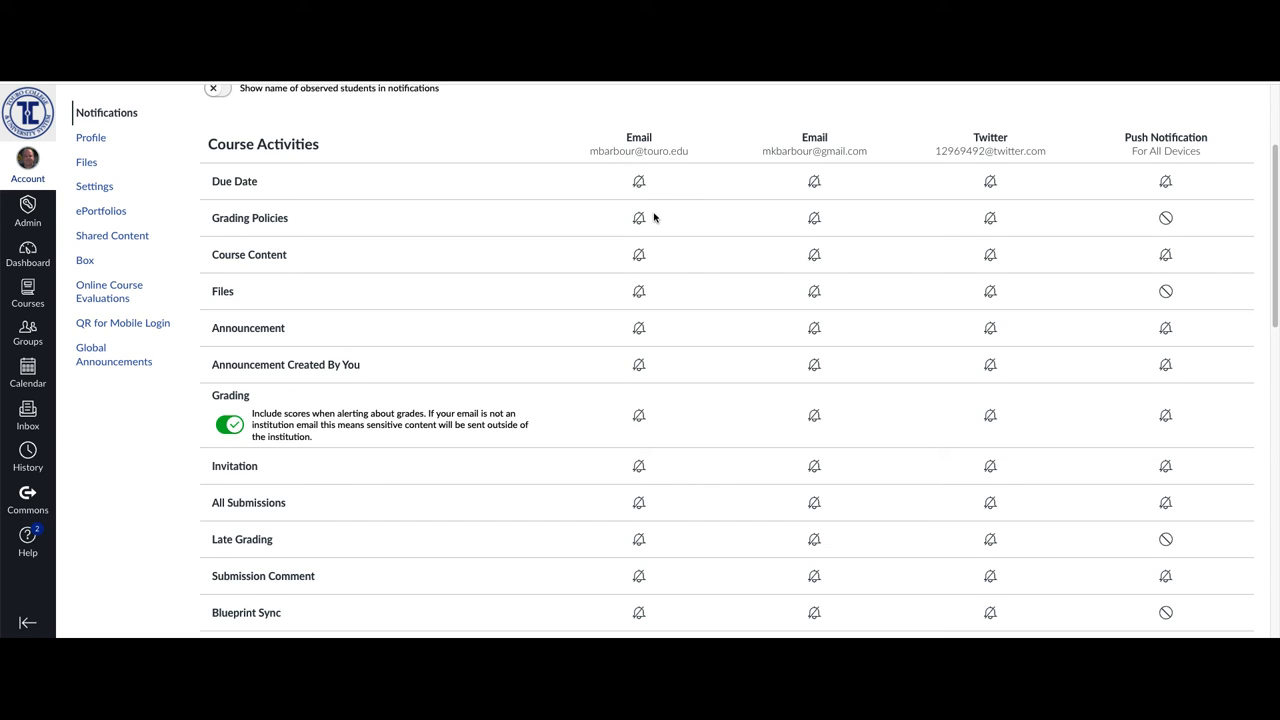
pyautogui.moveTo(651, 345)
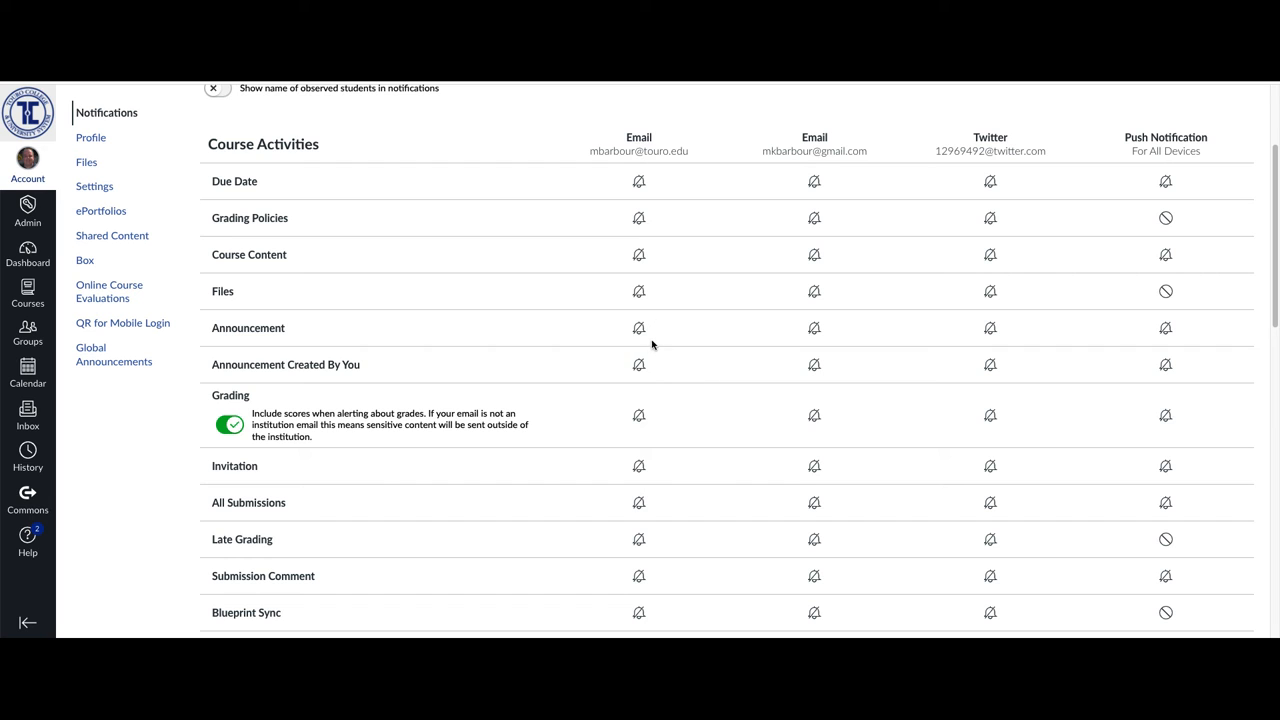
pyautogui.moveTo(658, 453)
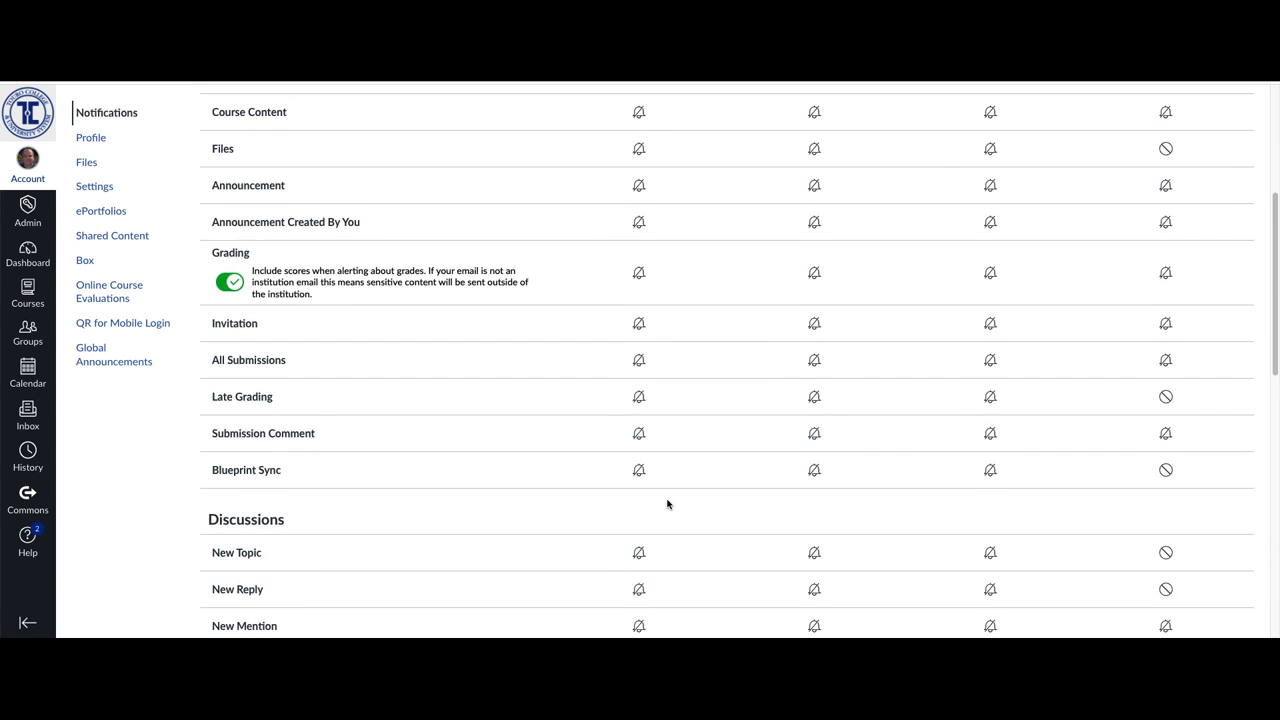
pyautogui.scroll(-3)
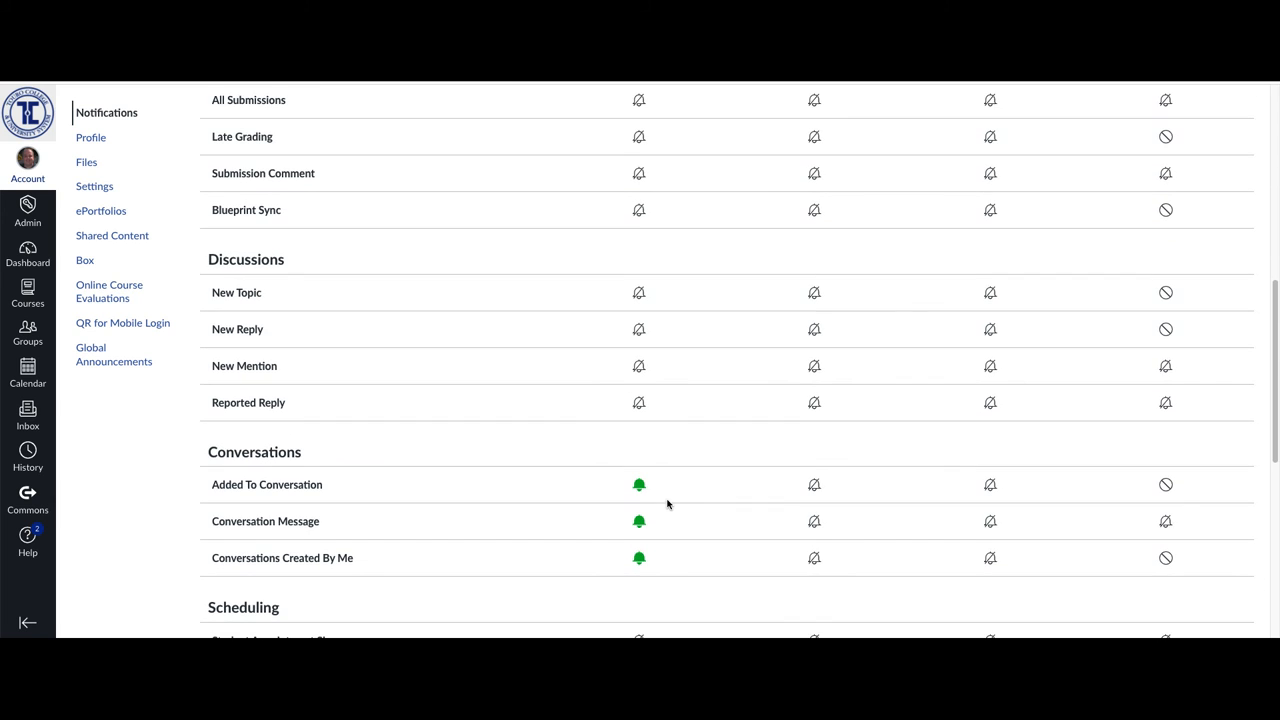
pyautogui.scroll(-3)
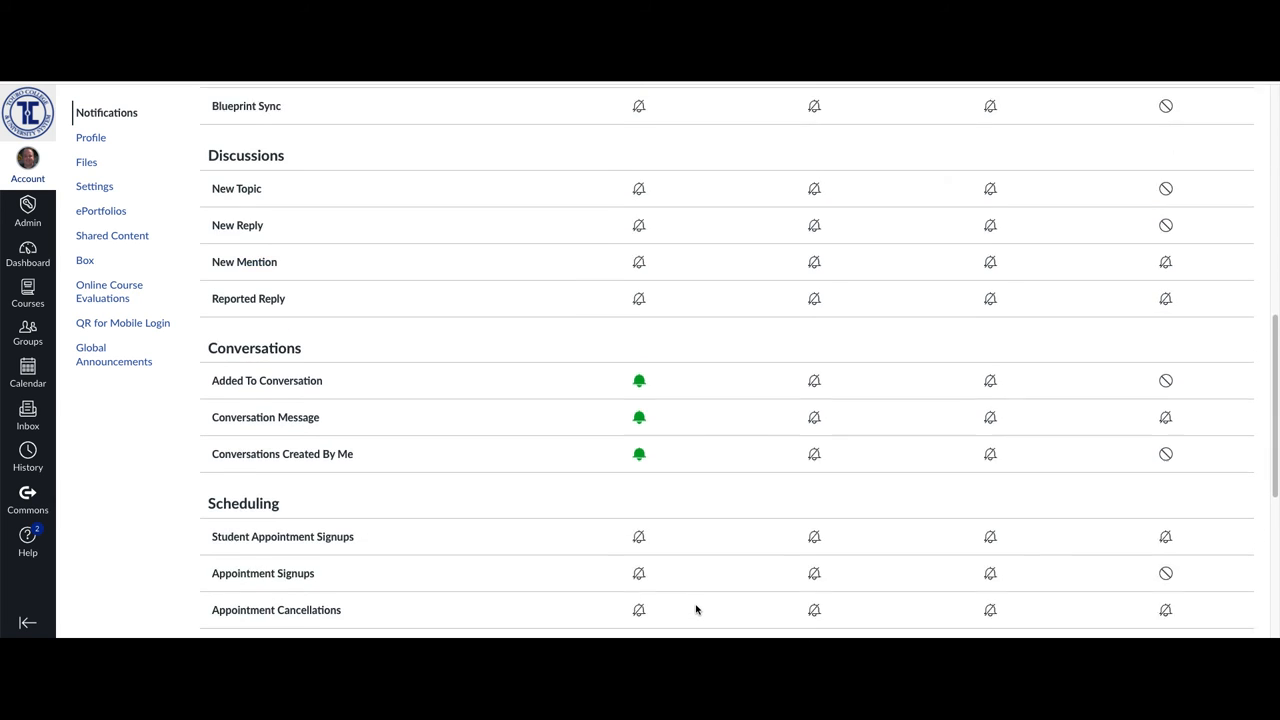
pyautogui.scroll(-3)
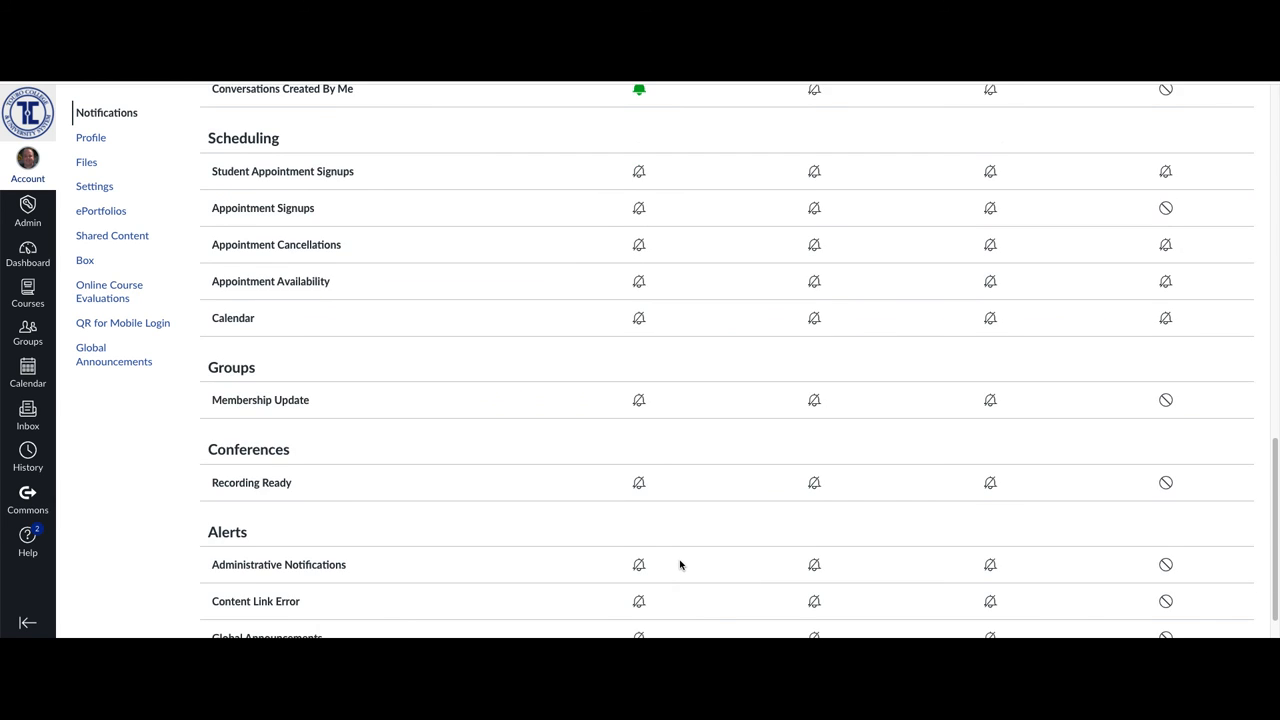
pyautogui.scroll(-3)
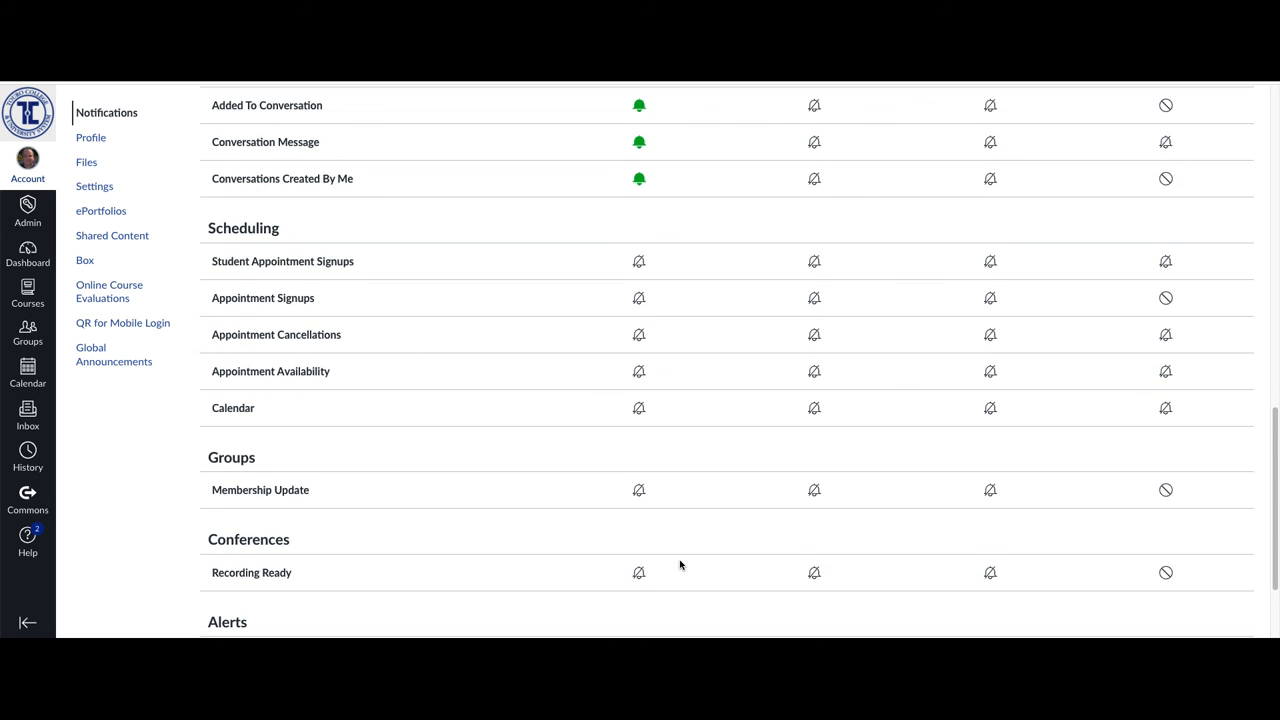
pyautogui.scroll(3)
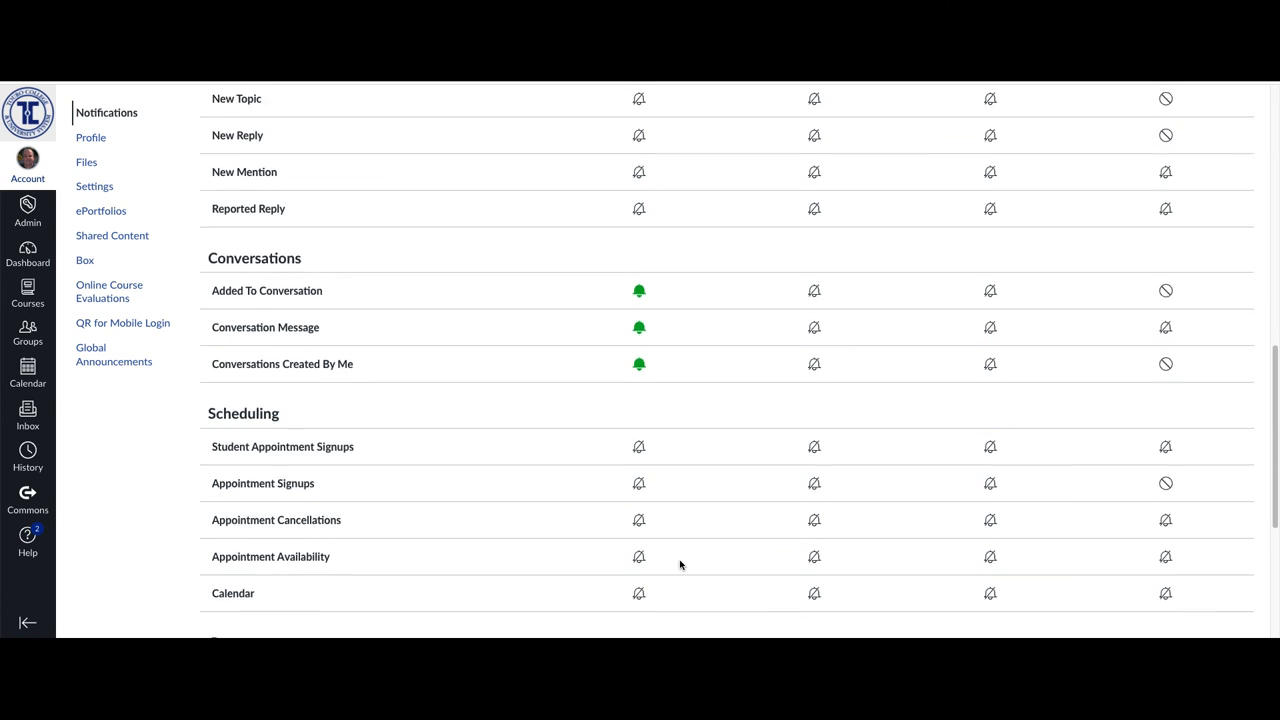
pyautogui.scroll(-3)
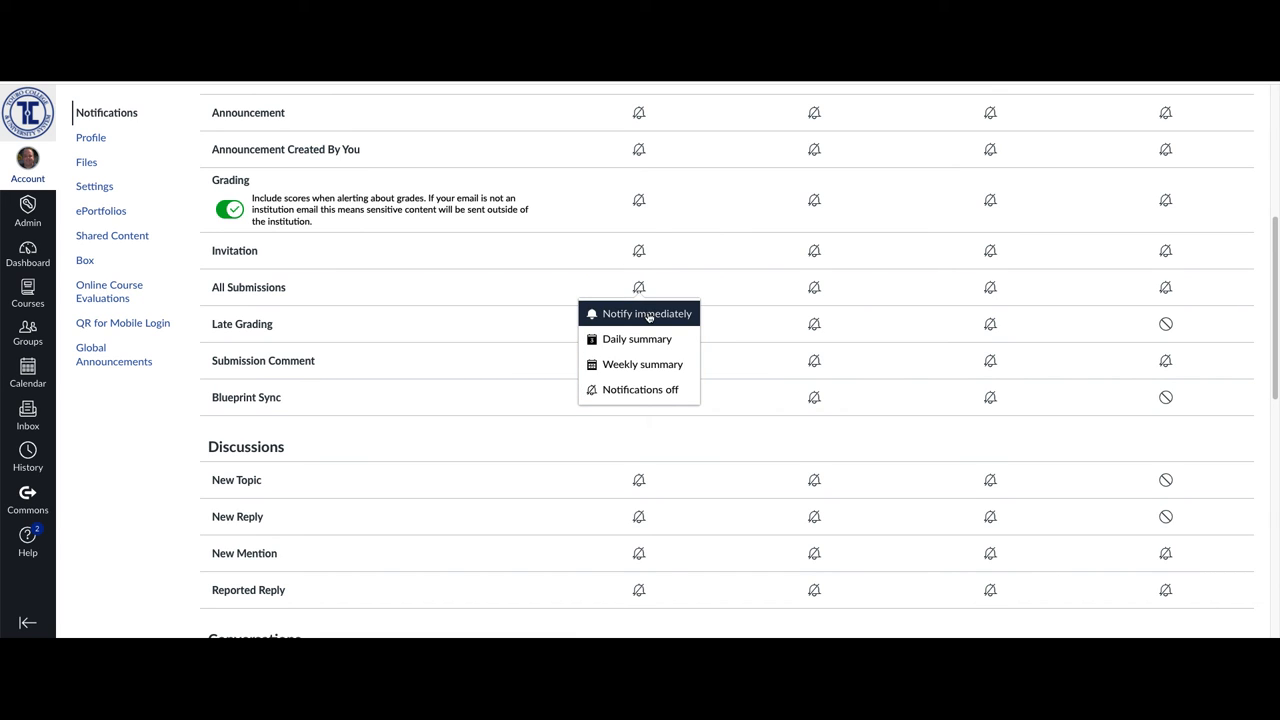
pyautogui.moveTo(636, 338)
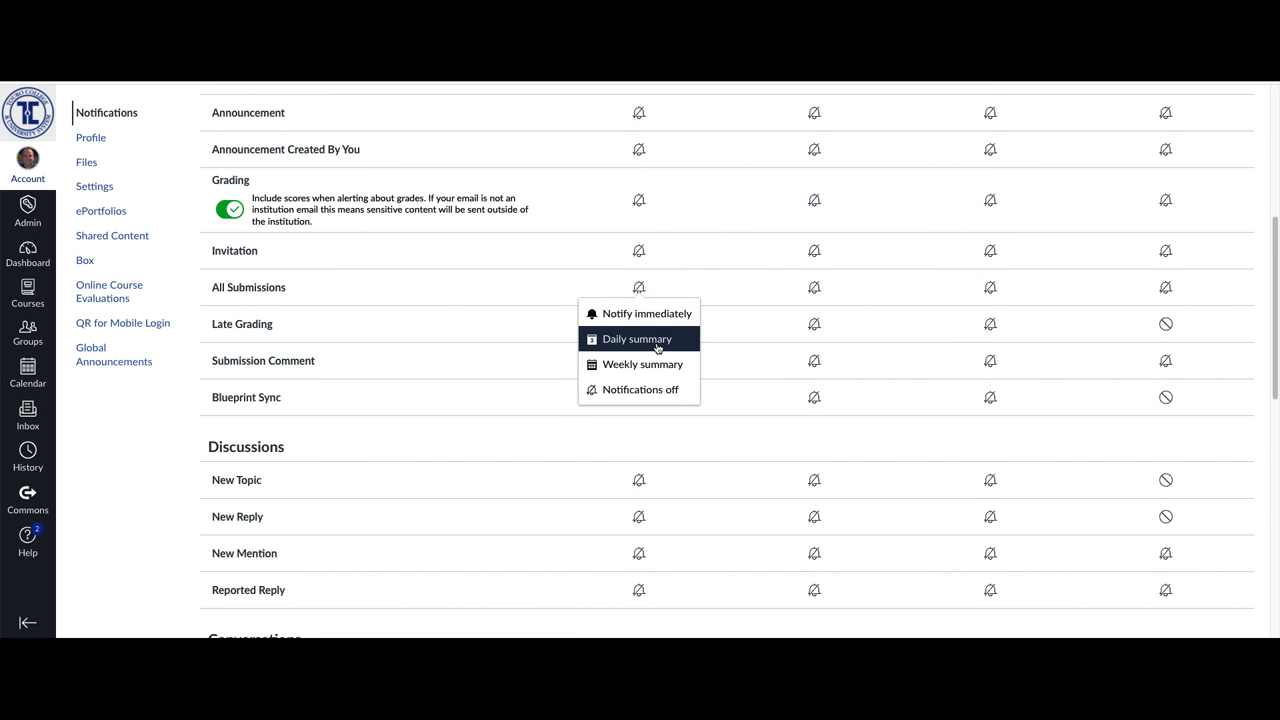